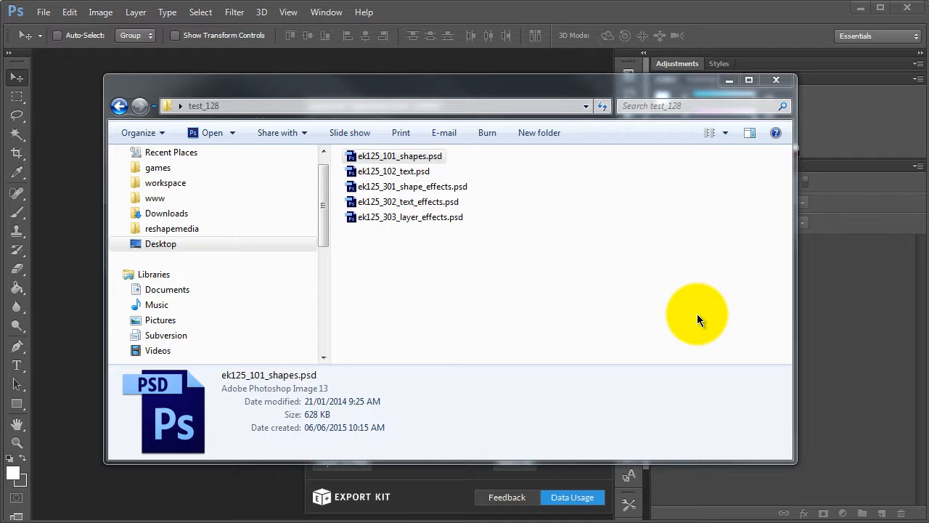
mouse_move(559, 298)
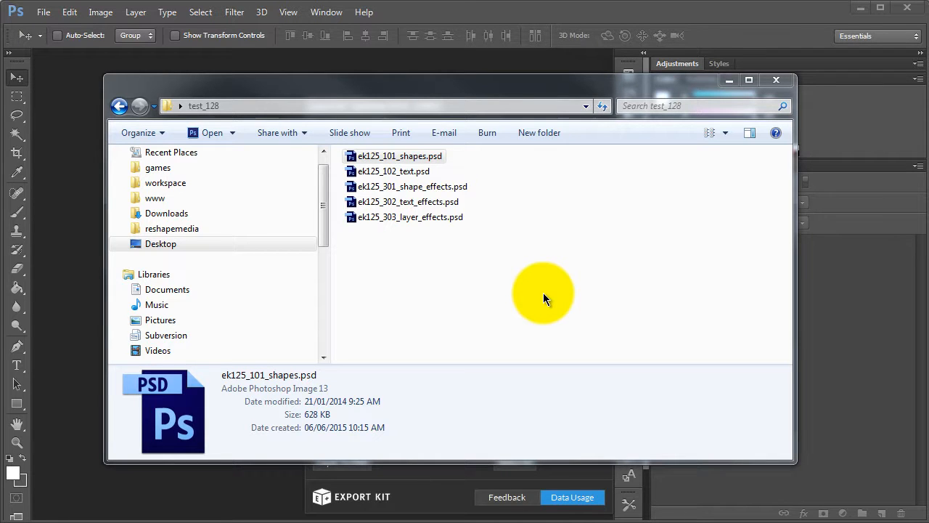
mouse_move(508, 282)
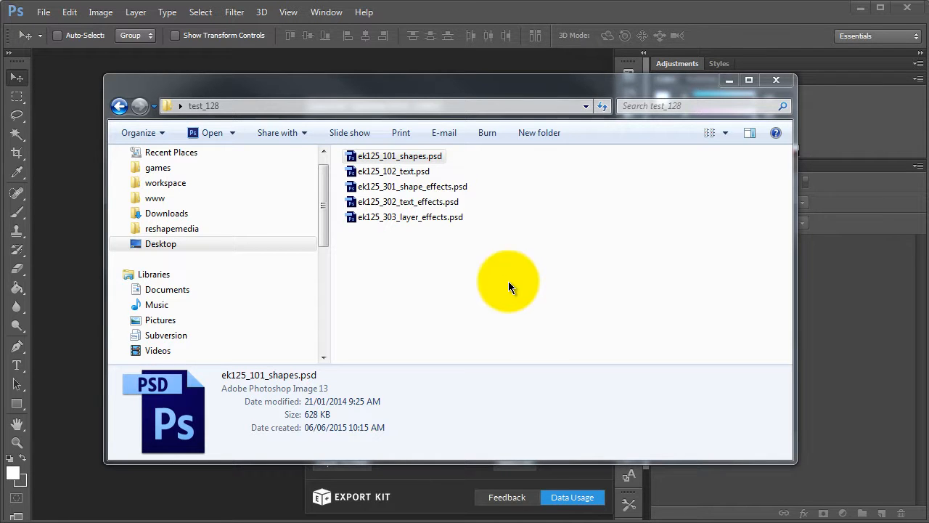
mouse_move(505, 284)
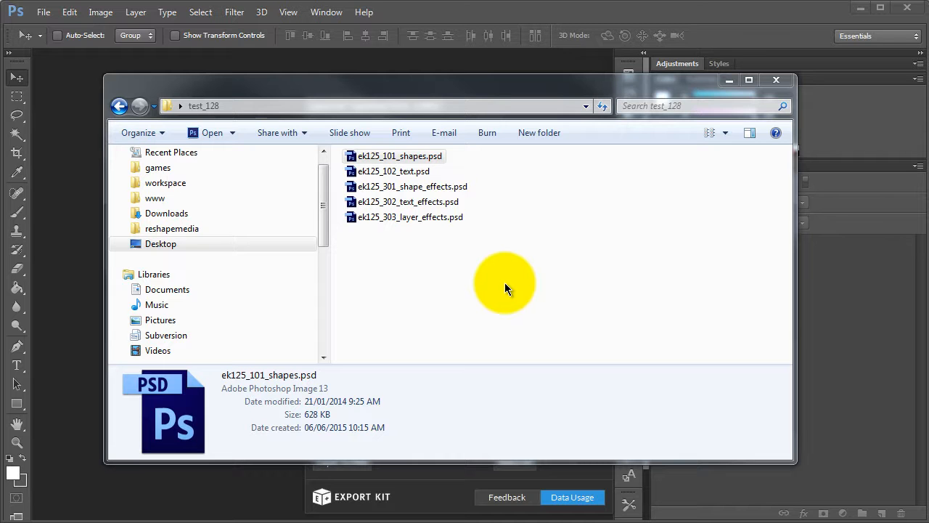
mouse_move(455, 179)
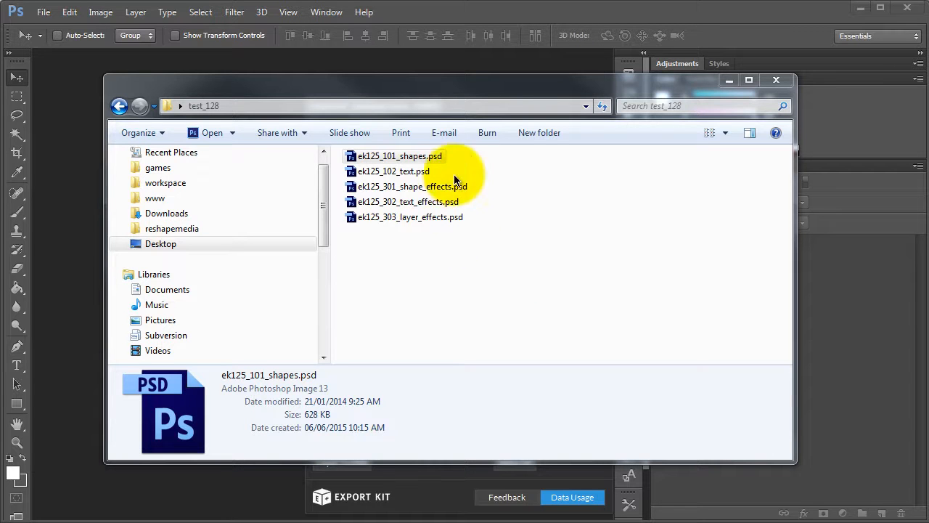
Step: Open ek125_101_shapes.psd and choose HTML5 as the Export Kit output type
double_click(400, 155)
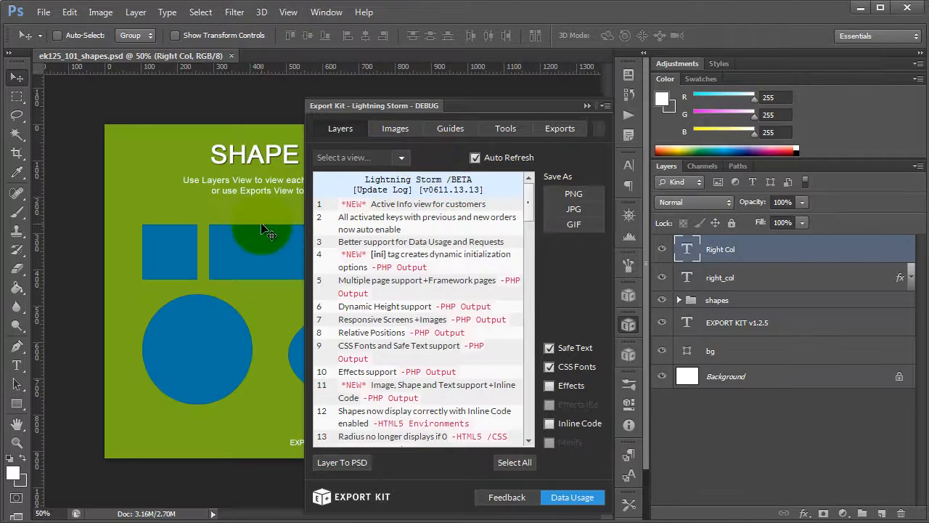
click(560, 128)
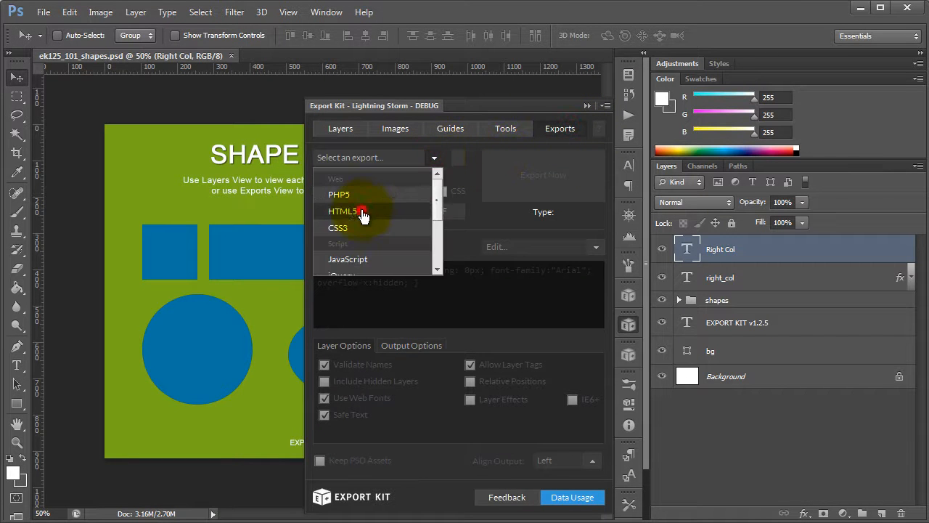
click(343, 211)
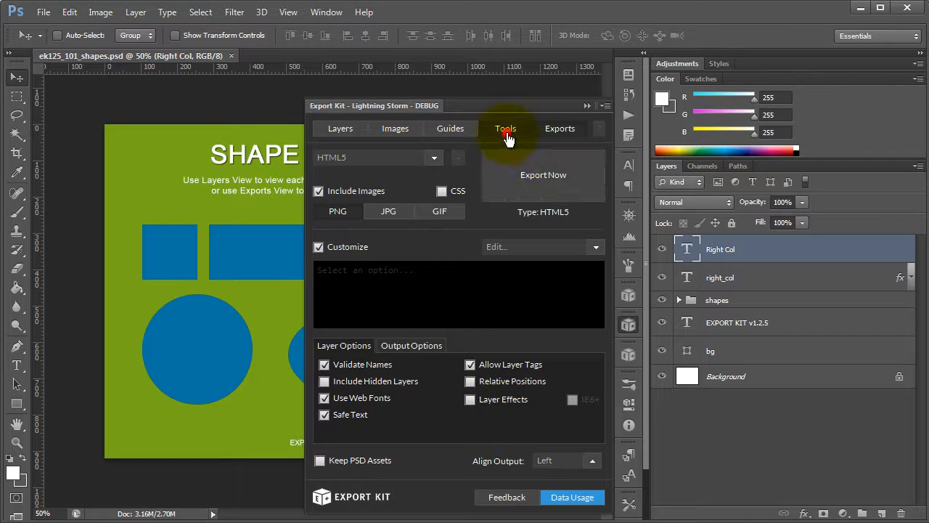
click(505, 128)
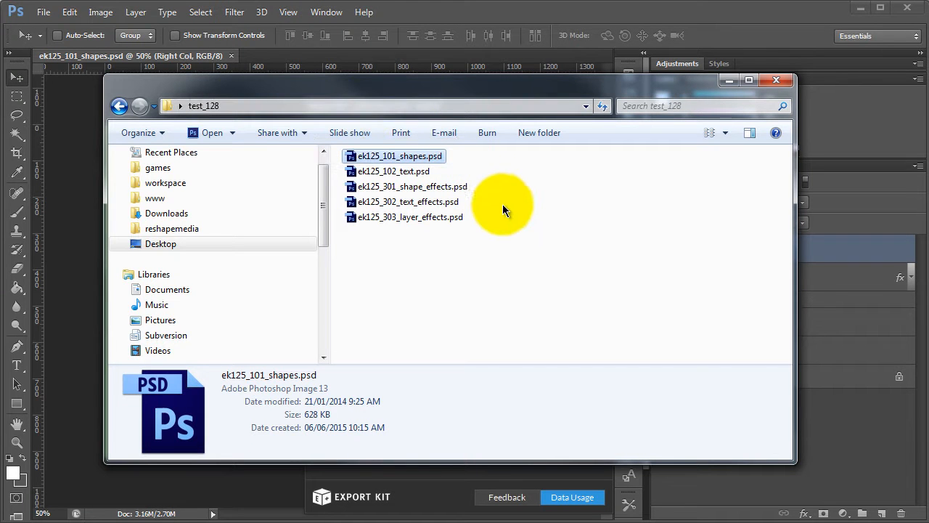
mouse_move(526, 224)
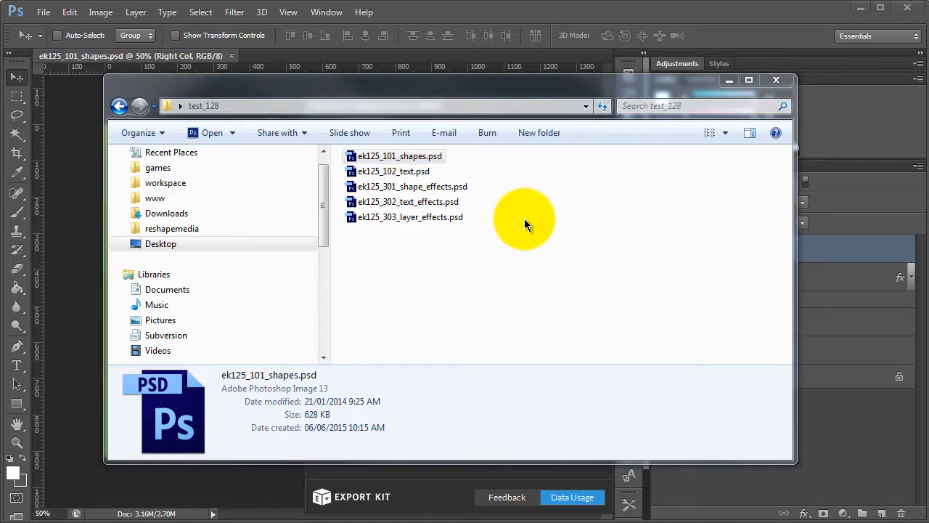
mouse_move(417, 486)
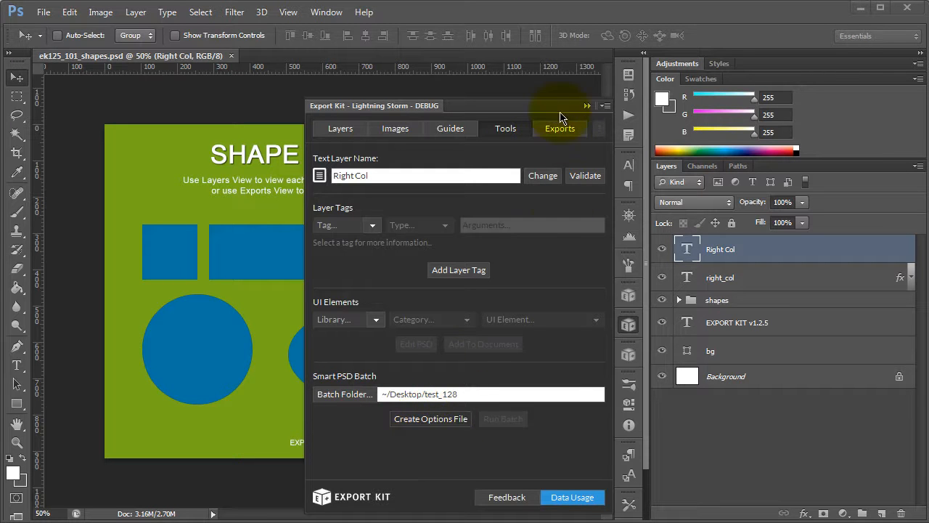
Step: Review the HTML5 export settings and Customize list, then return to the batch tools
click(560, 129)
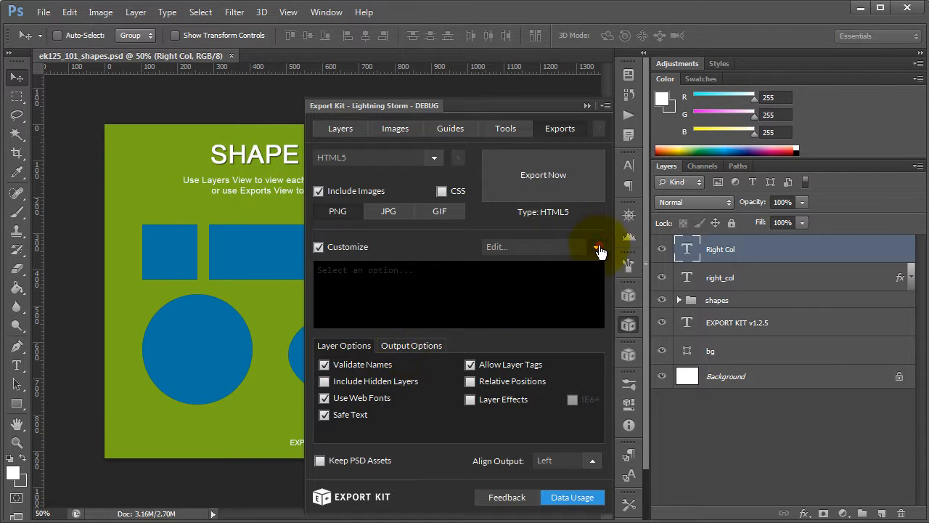
click(596, 247)
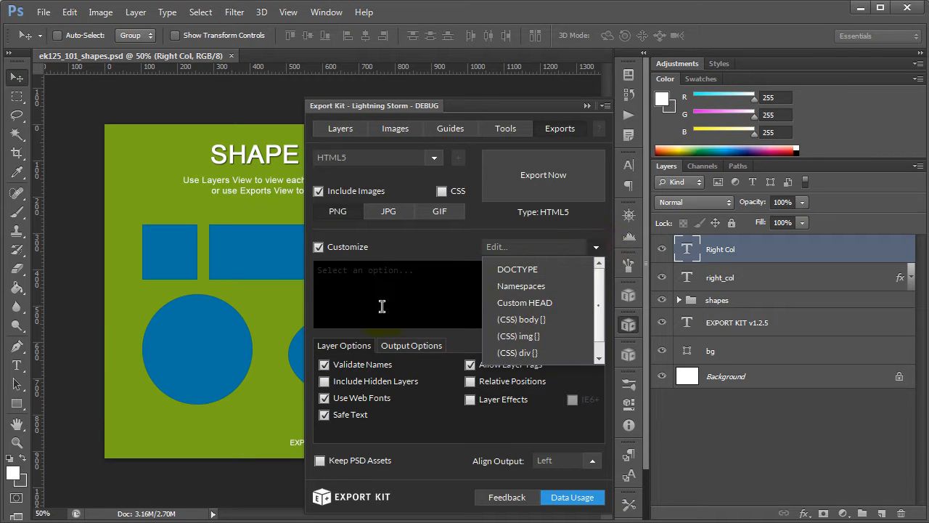
click(506, 128)
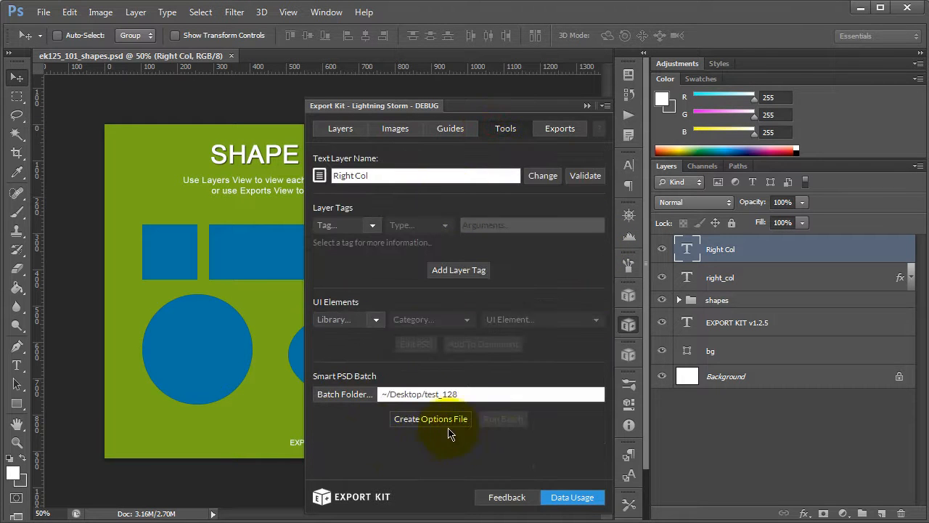
mouse_move(535, 468)
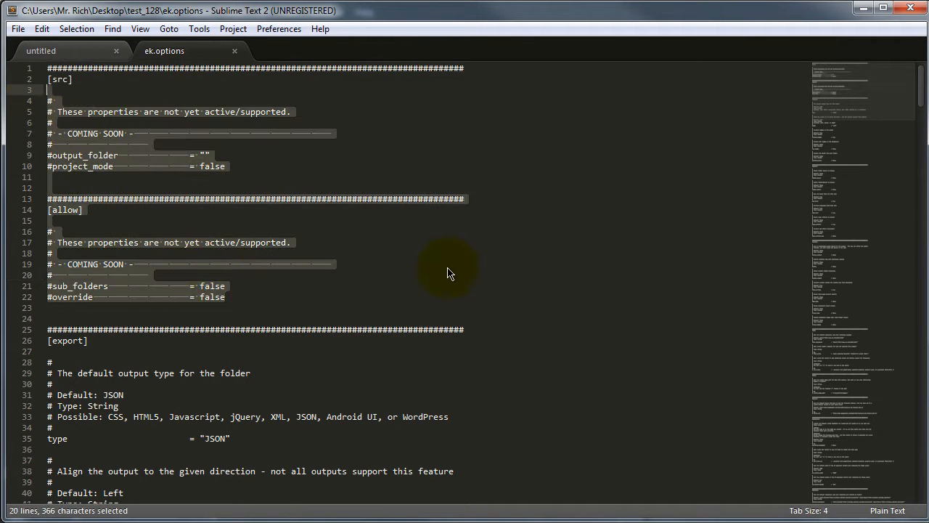
Step: Scroll ek.options down to its [export] section
scroll(down, 3)
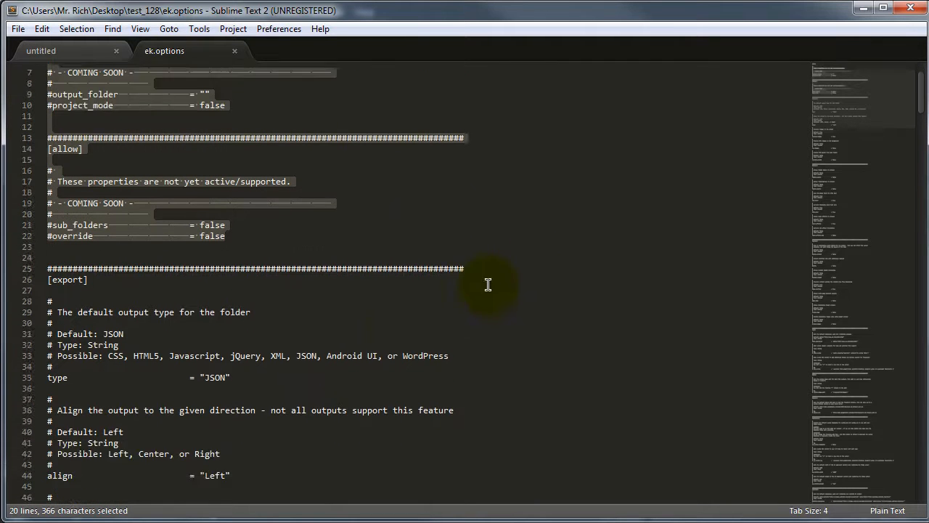
scroll(down, 3)
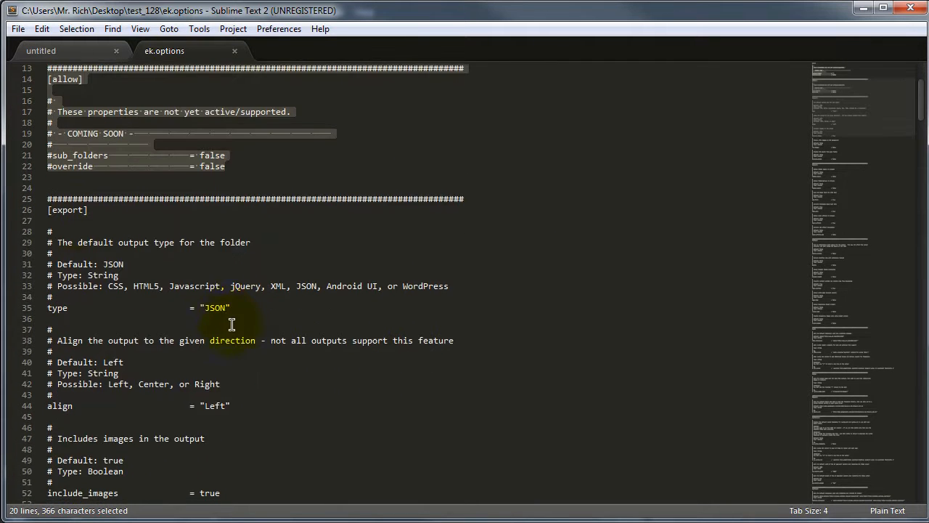
scroll(down, 3)
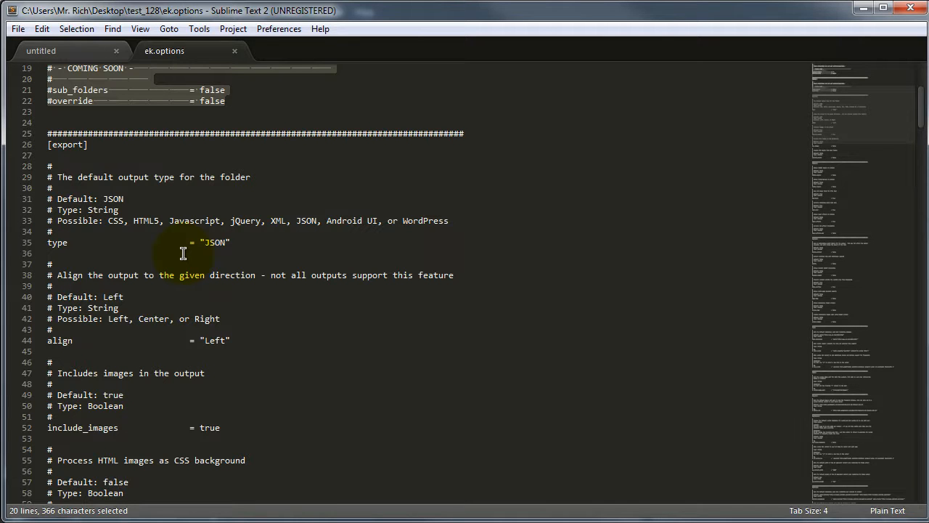
Step: Change the export type from JSON to HTML5 and set folder_layers to true
double_click(214, 242)
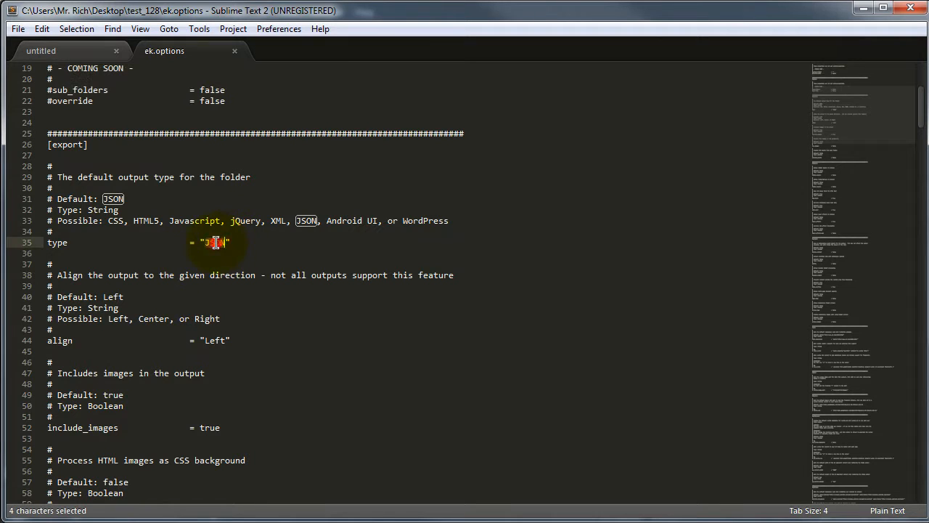
text(H)
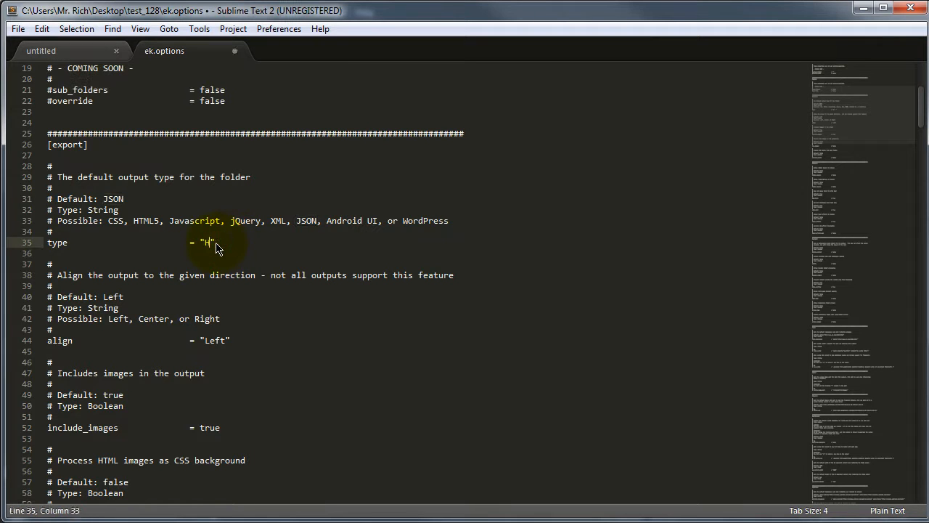
text(TML5)
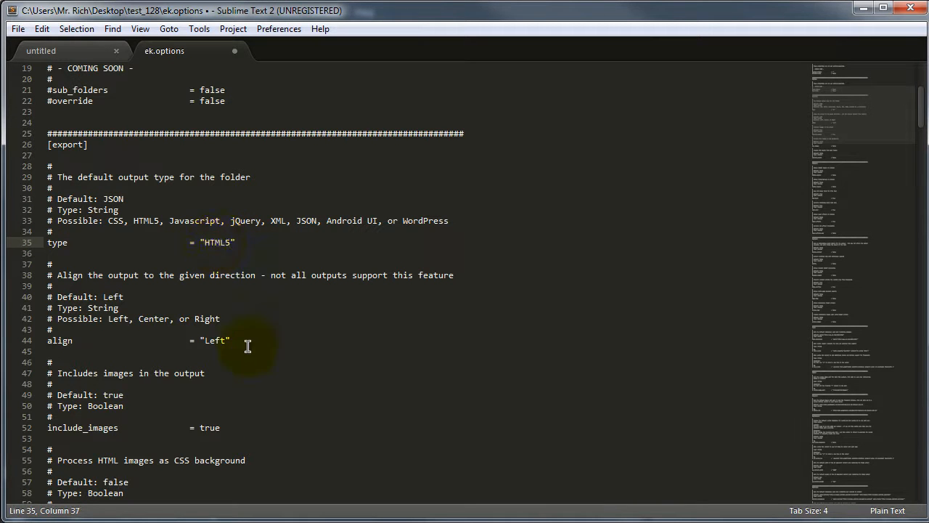
text(c)
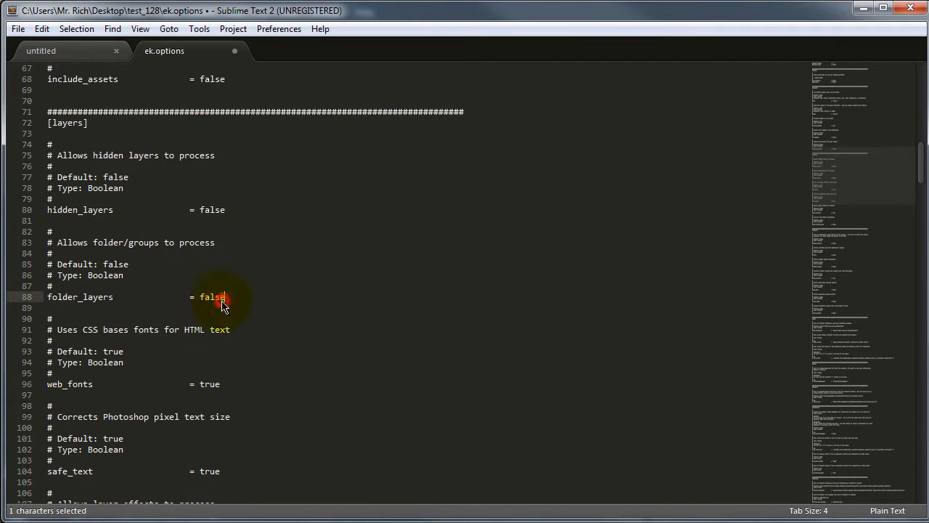
text(tr)
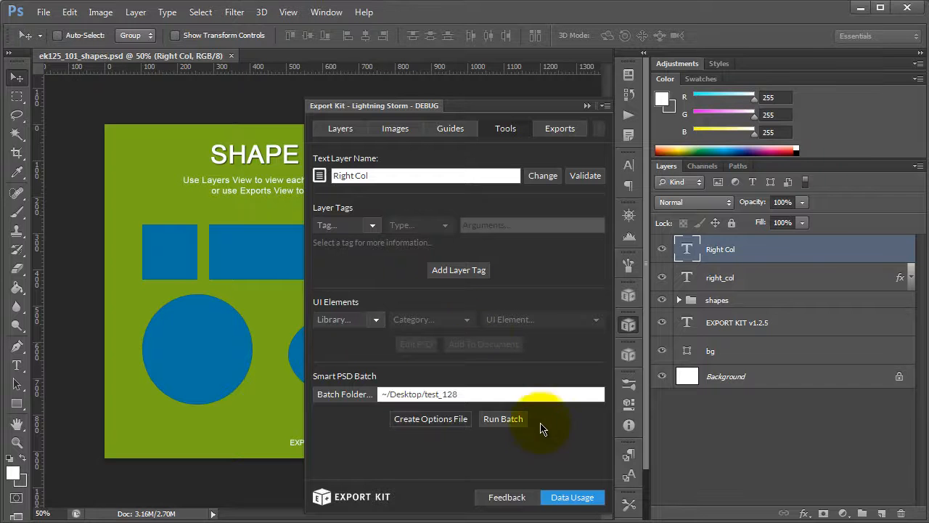
Step: Run the batch export of test_128 to HTML5 and dismiss the completion notices
click(503, 418)
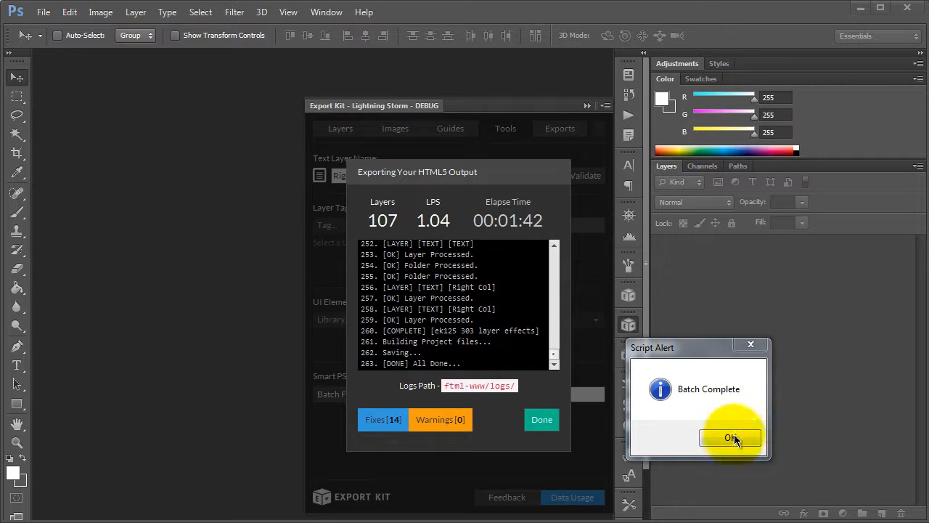
click(730, 437)
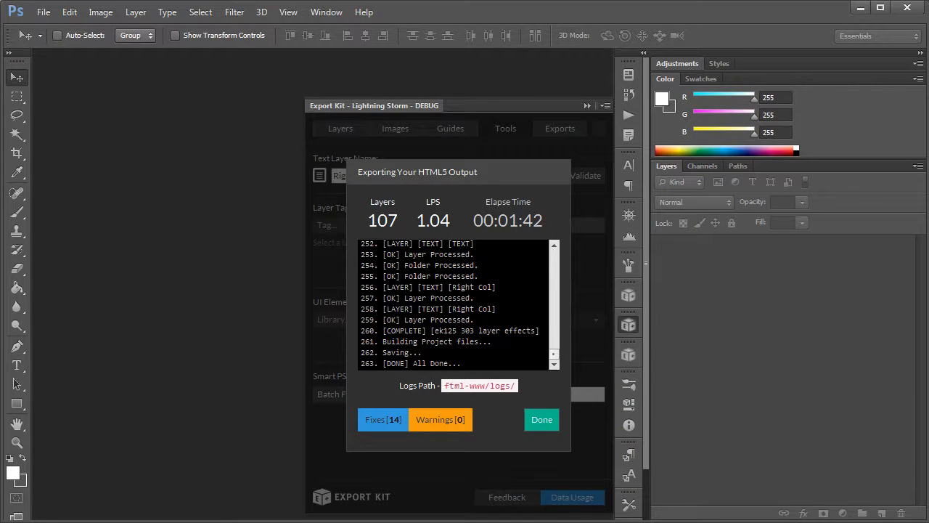
click(542, 419)
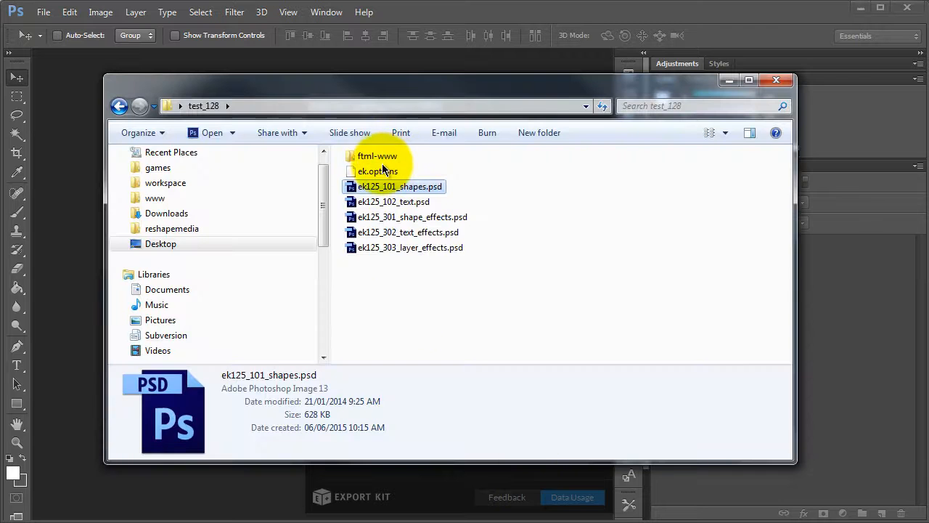
Step: Browse ftml-www and its skins folder, then open the html5 folder of exported pages
double_click(377, 155)
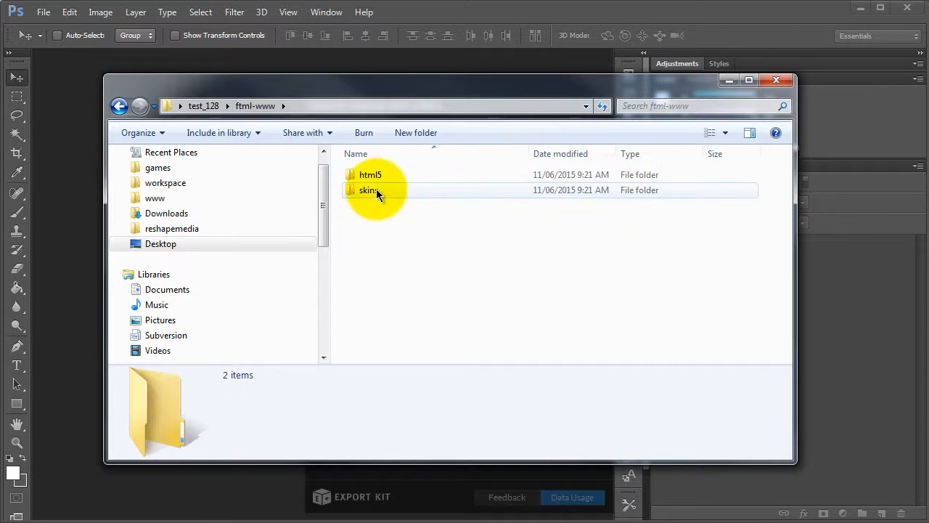
double_click(369, 190)
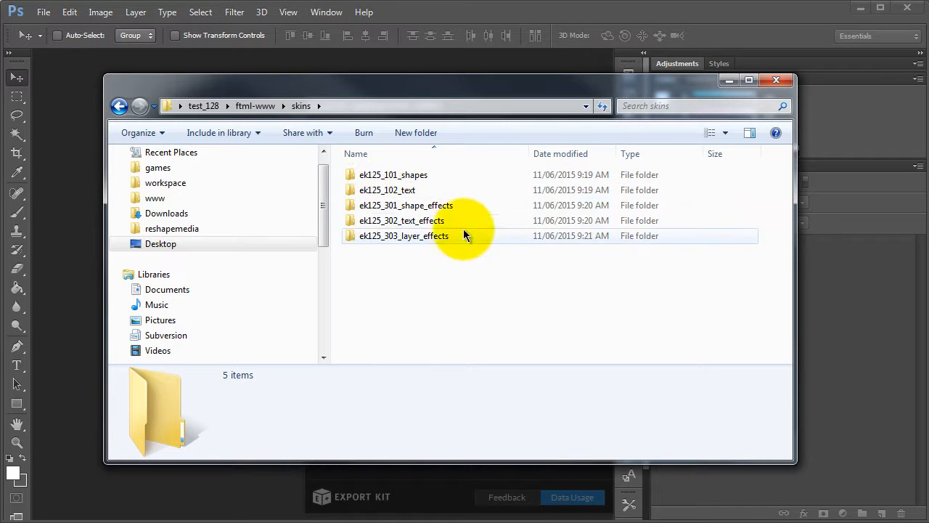
double_click(393, 174)
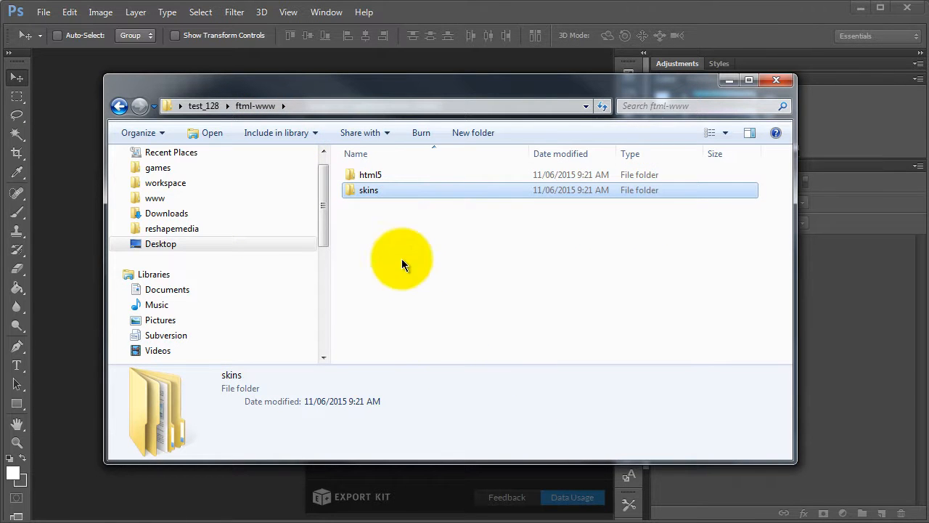
double_click(370, 174)
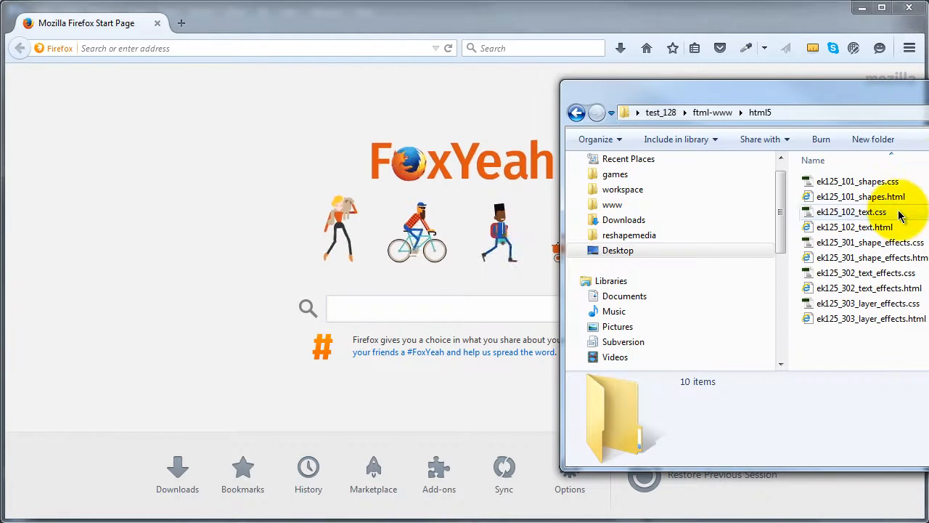
Step: Open ek125_101_shapes.html, ek125_102_text.html and ek125_301_shape_effects.html in Firefox
double_click(861, 195)
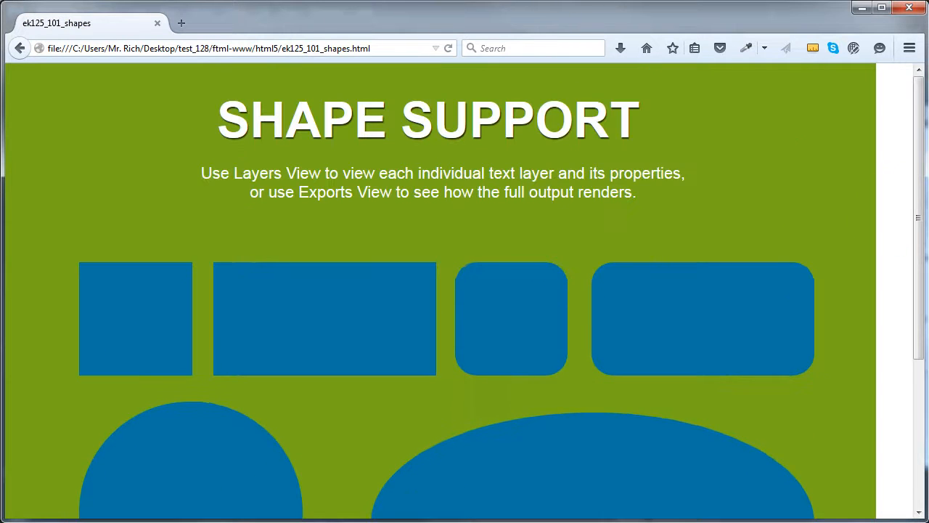
double_click(854, 227)
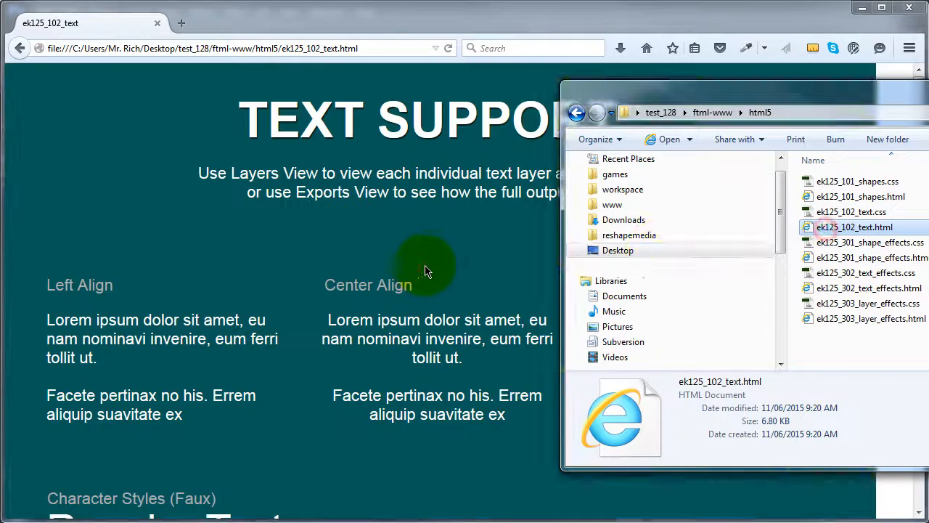
scroll(down, 3)
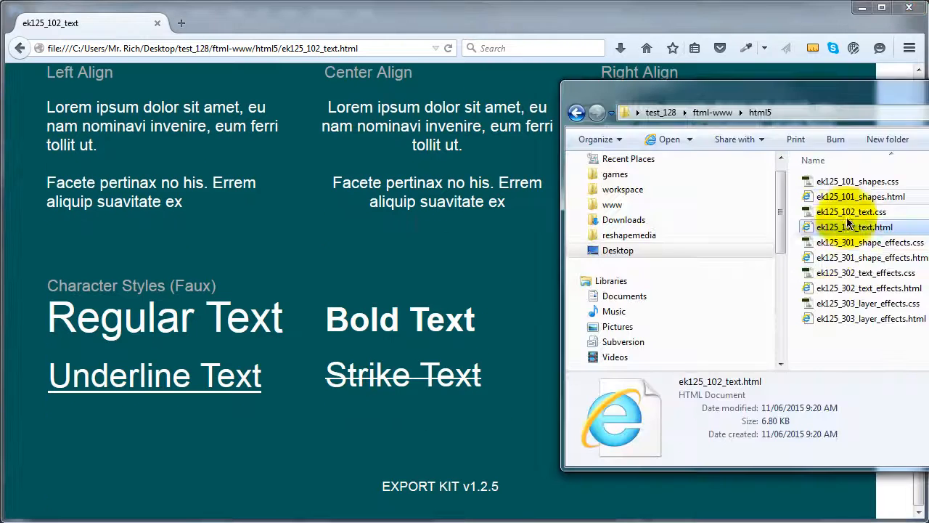
double_click(871, 257)
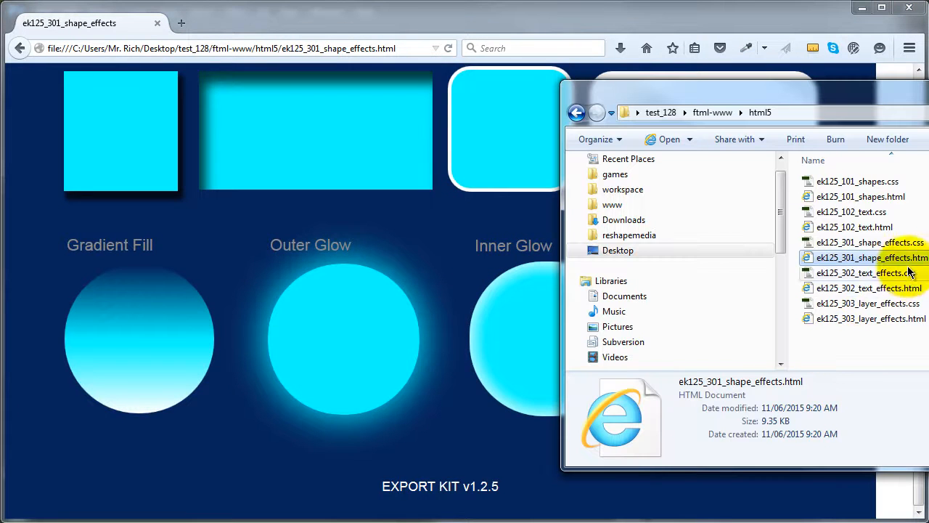
Step: Open ek125_302_text_effects.html and scroll through the rendered page
double_click(868, 272)
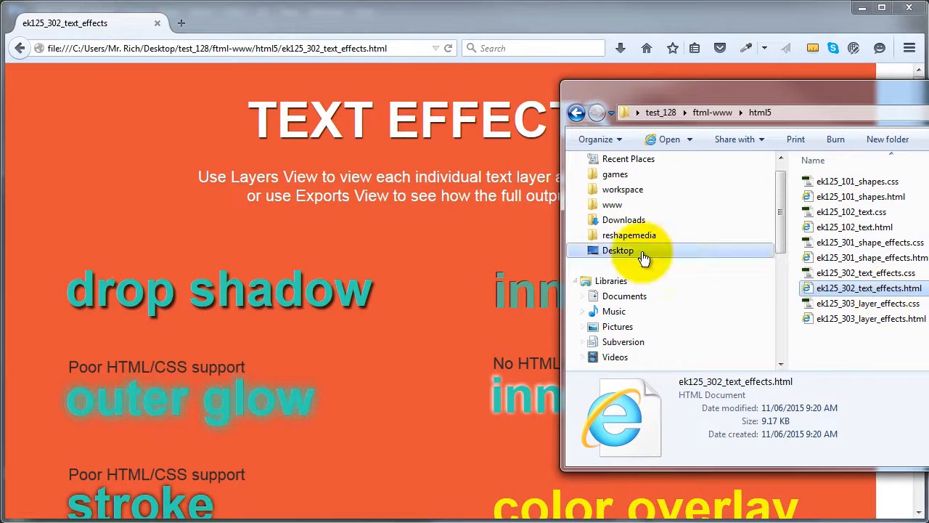
scroll(down, 3)
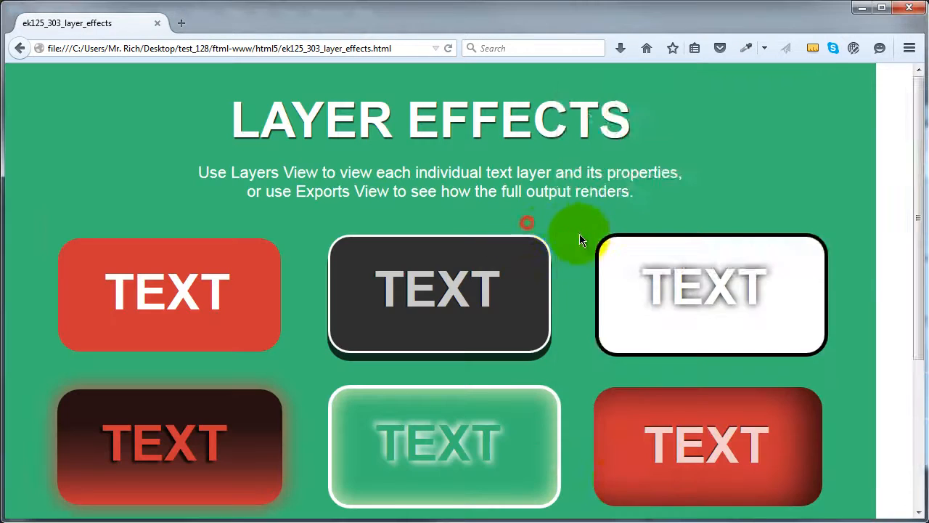
scroll(down, 3)
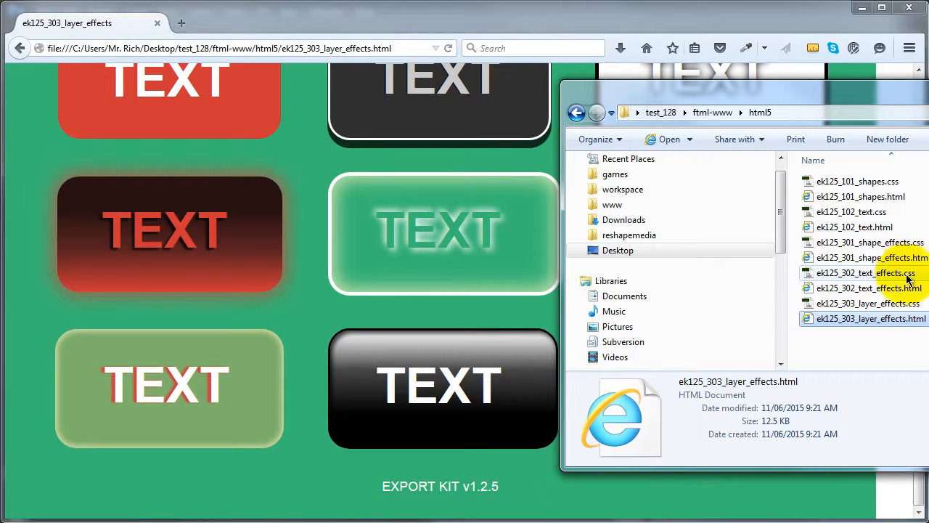
mouse_move(906, 335)
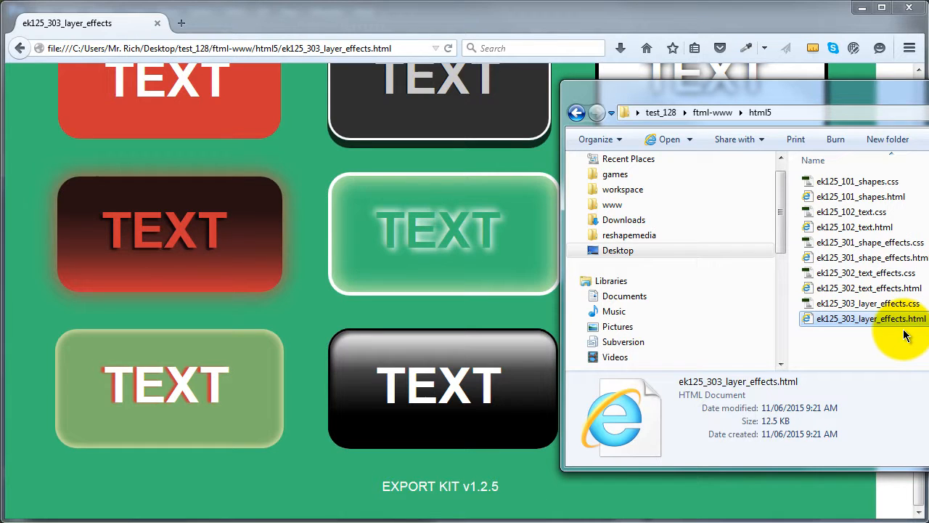